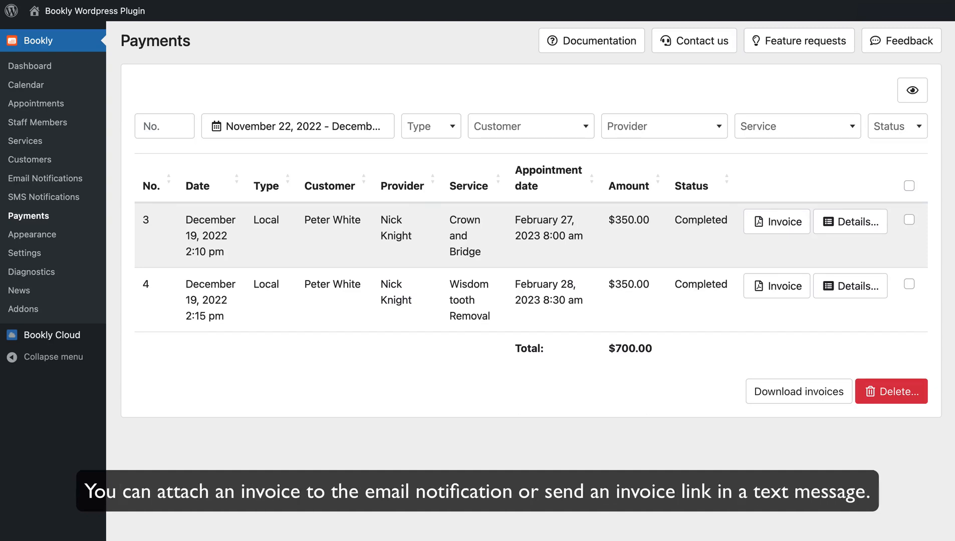
# - Switch from the payments list to the weekly calendar filtered to one staff member
pyautogui.click(27, 85)
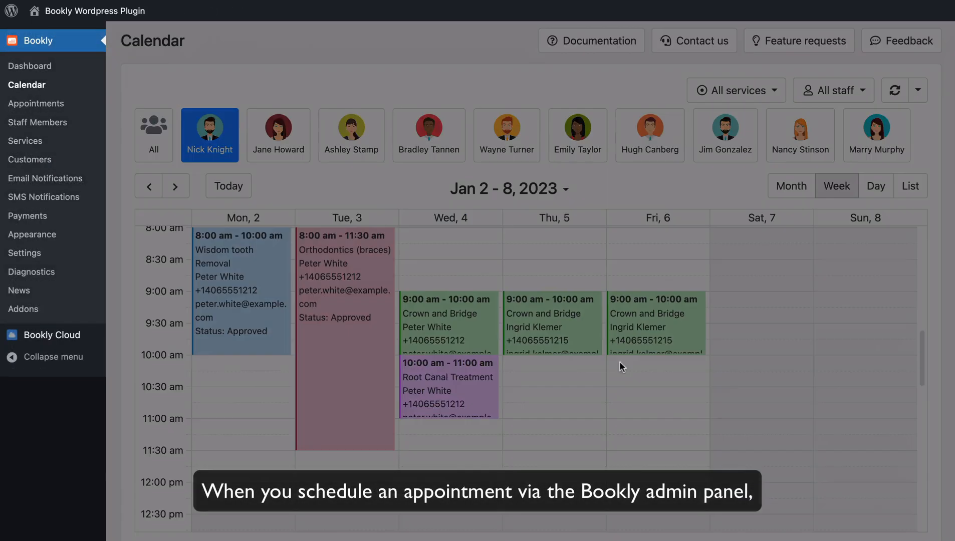